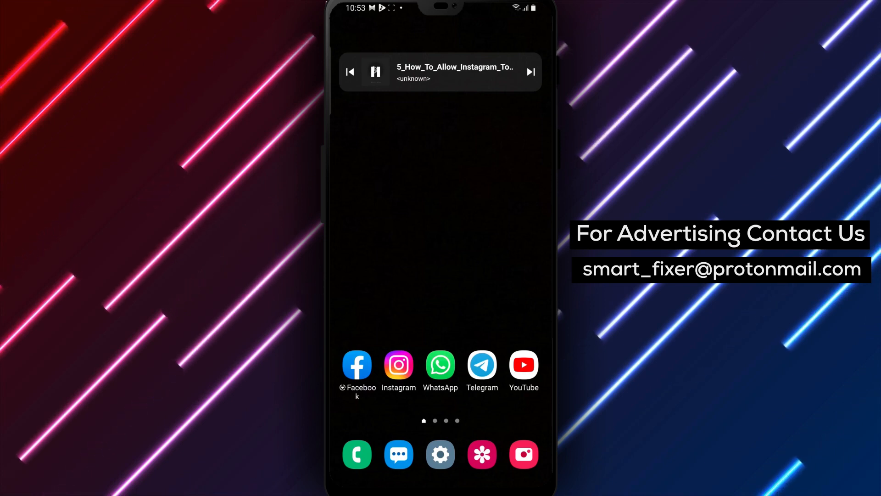
# - Go from the phone's Settings into the Apps list of installed applications
pyautogui.click(440, 455)
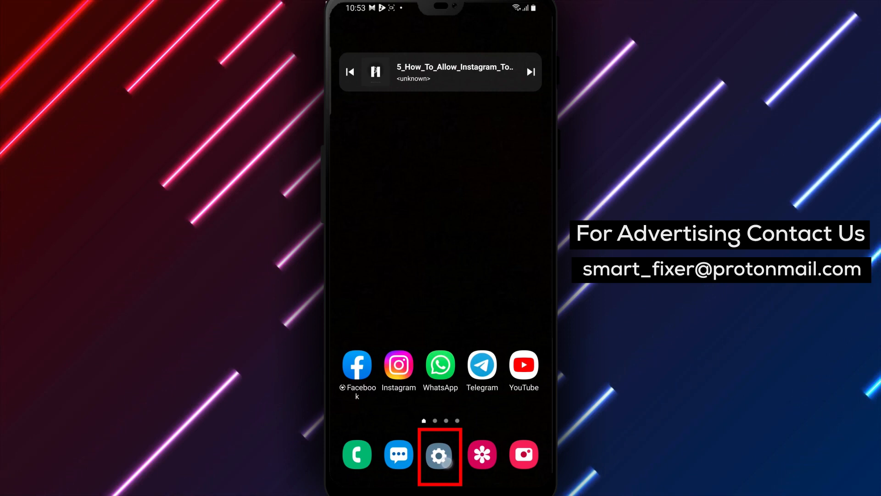
pyautogui.click(441, 455)
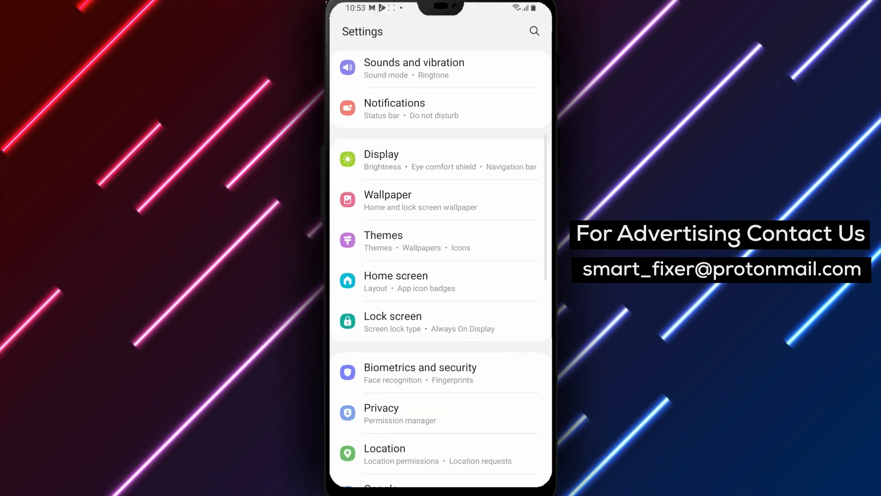
pyautogui.scroll(-3)
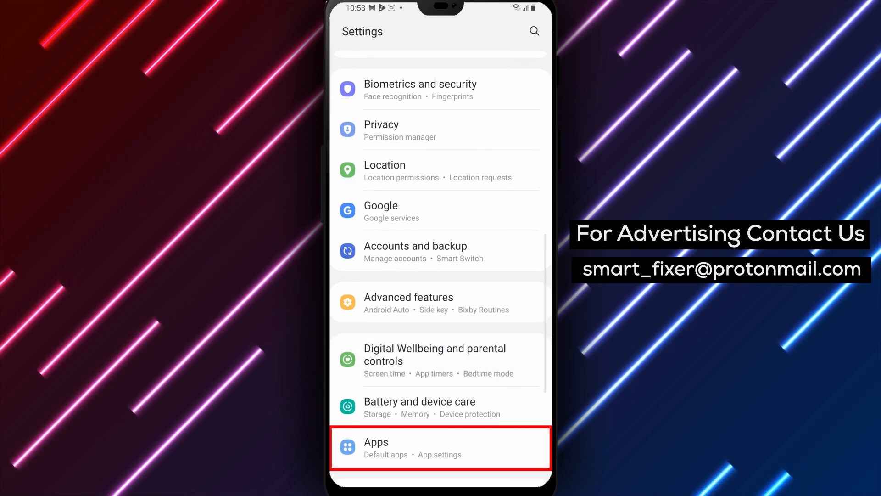
pyautogui.click(440, 448)
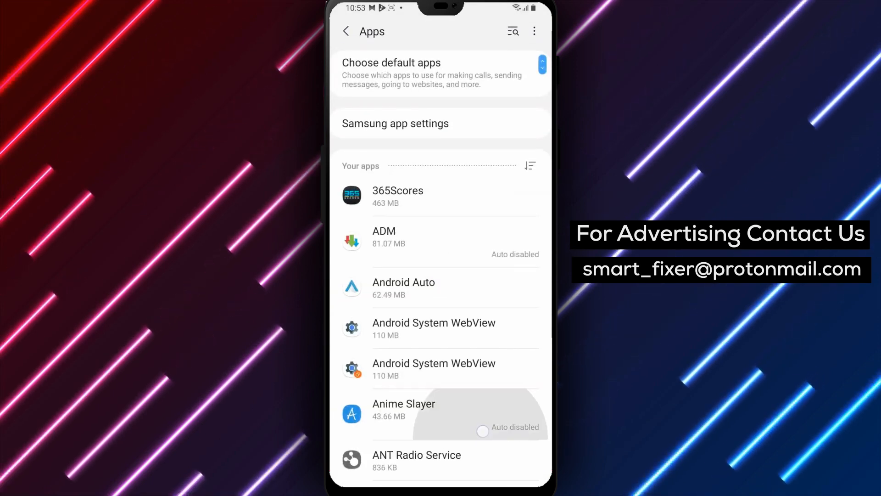
# - Scroll the app list down until Instagram comes into view
pyautogui.scroll(-3)
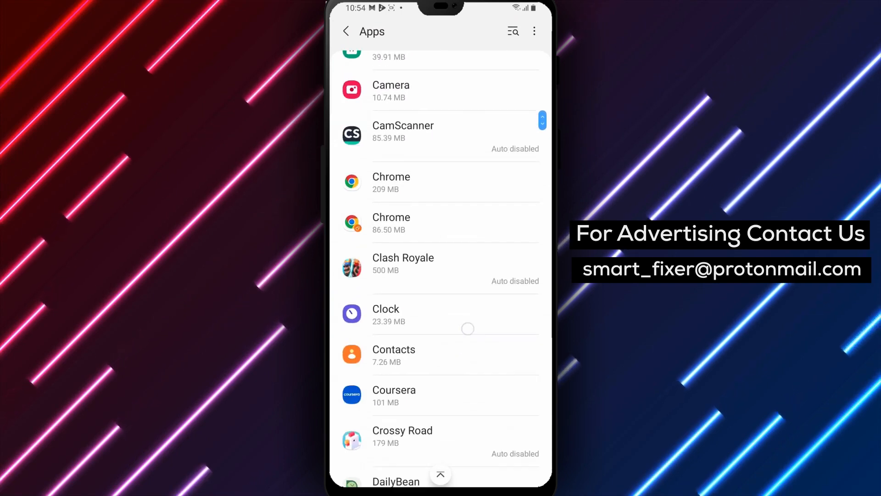
pyautogui.scroll(-3)
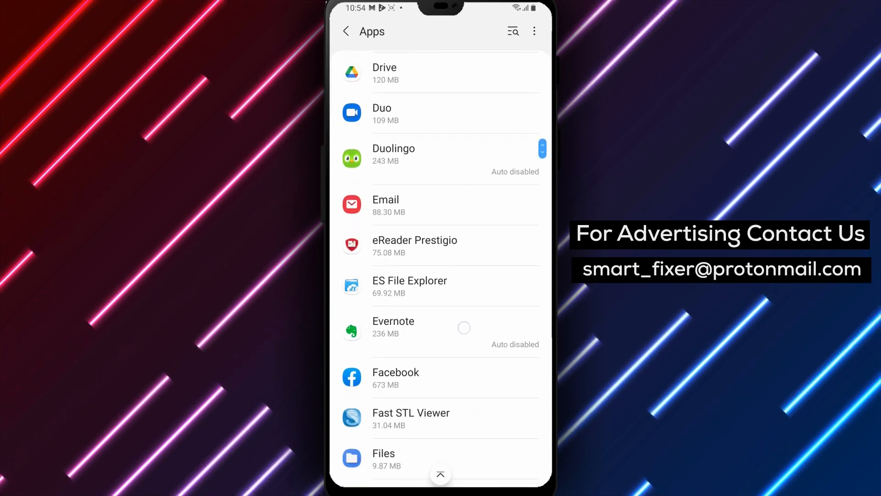
pyautogui.scroll(-3)
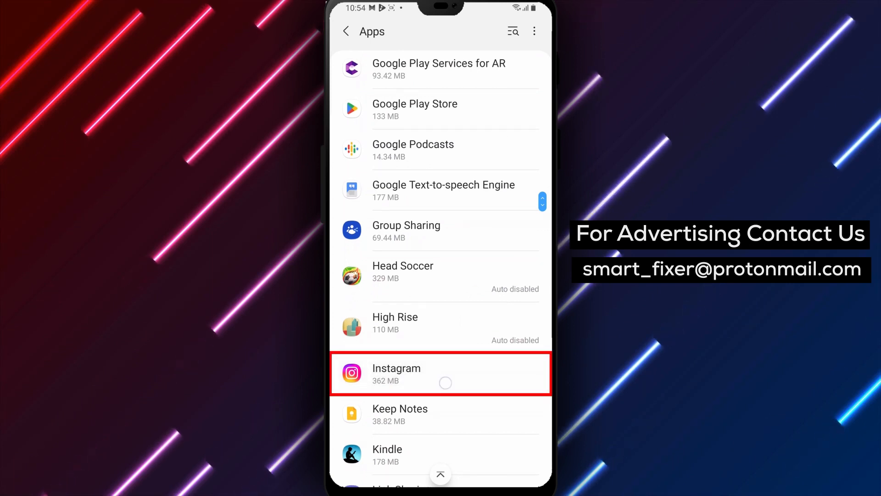
# - Open Instagram's App info and its Permissions list, with Location shown as not allowed
pyautogui.click(414, 374)
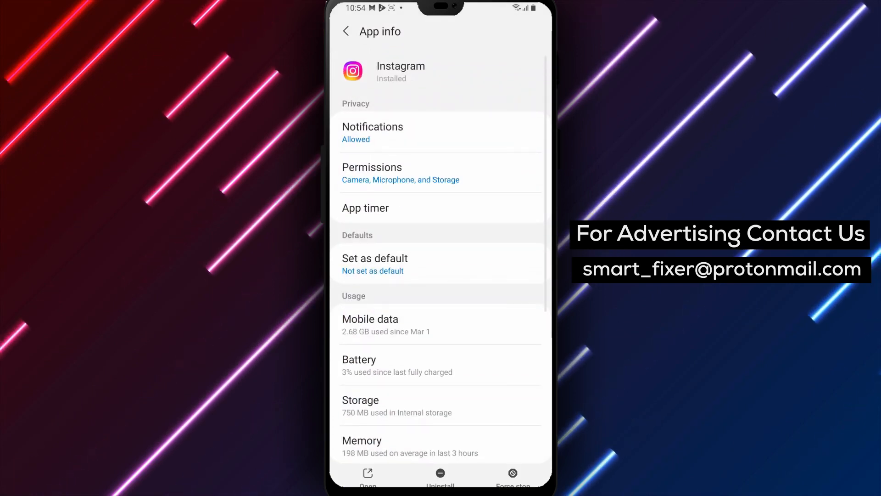
pyautogui.click(439, 173)
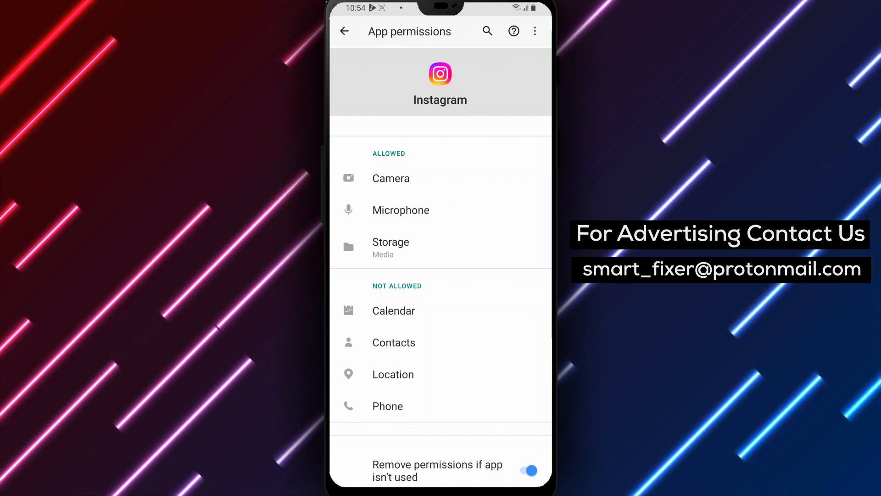
pyautogui.click(393, 374)
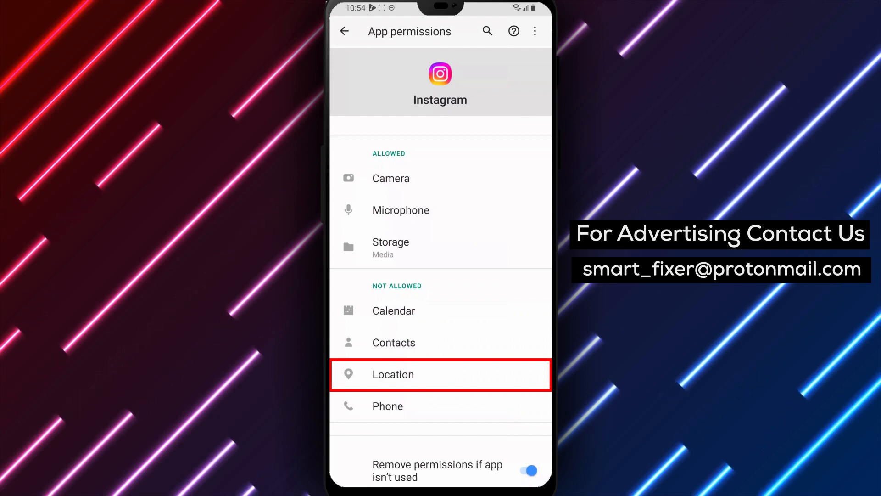
# - Set Instagram's Location permission to 'Allow only while using the app'
pyautogui.click(393, 375)
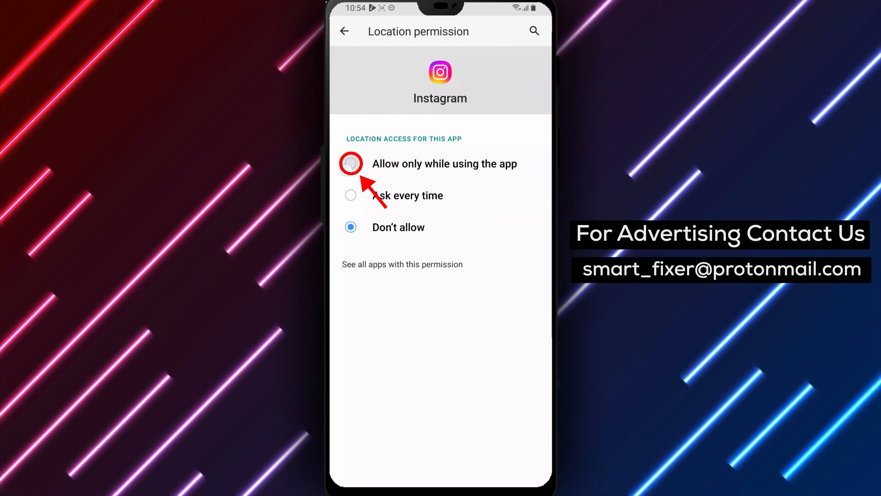
pyautogui.click(351, 164)
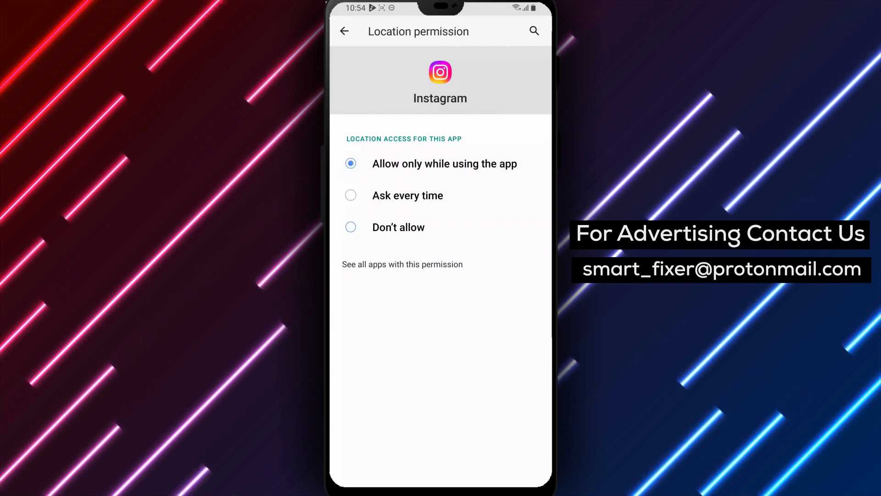